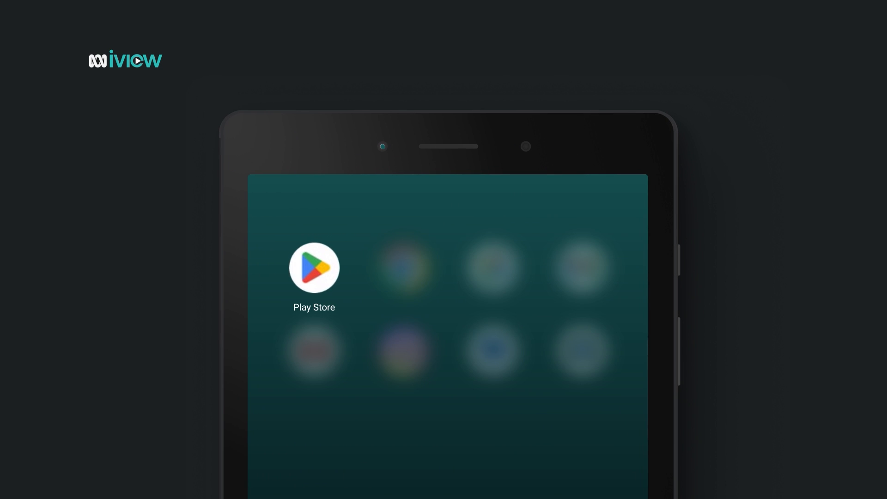
Launch Google Play Store and search for 'ABC iview' to find the ABC listing
{"action": "left_click", "coordinate": [314, 268]}
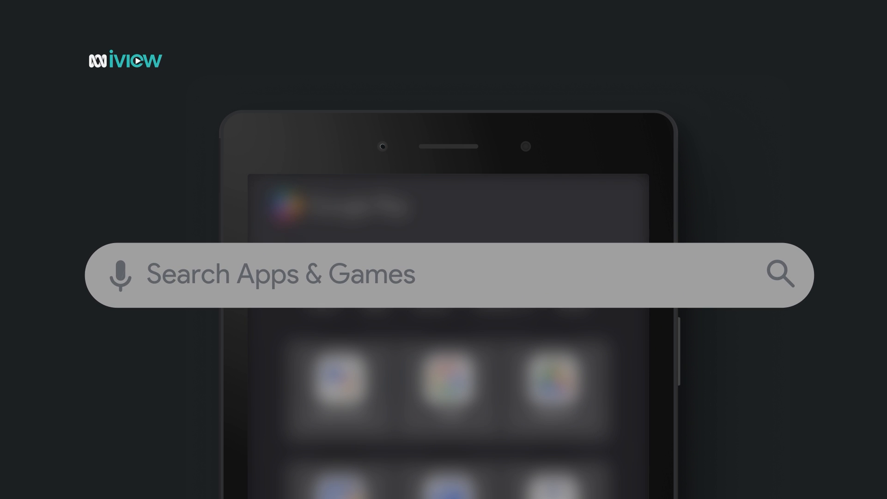
{"action": "type", "text": "ABC iview"}
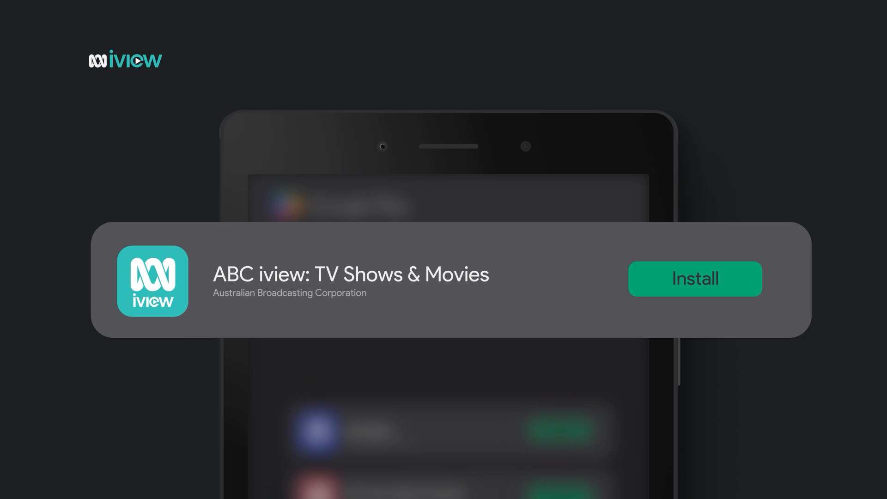
Install ABC iview from its listing and launch it to the splash screen
{"action": "left_click", "coordinate": [694, 278]}
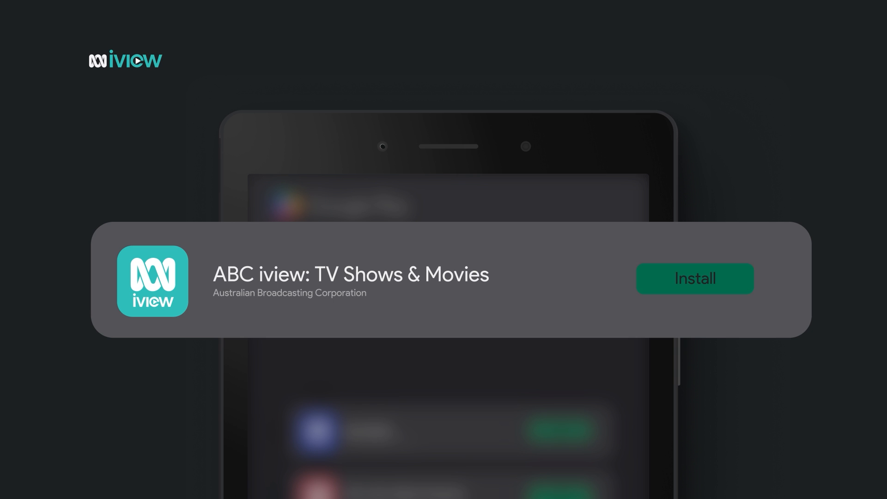
{"action": "left_click", "coordinate": [694, 278]}
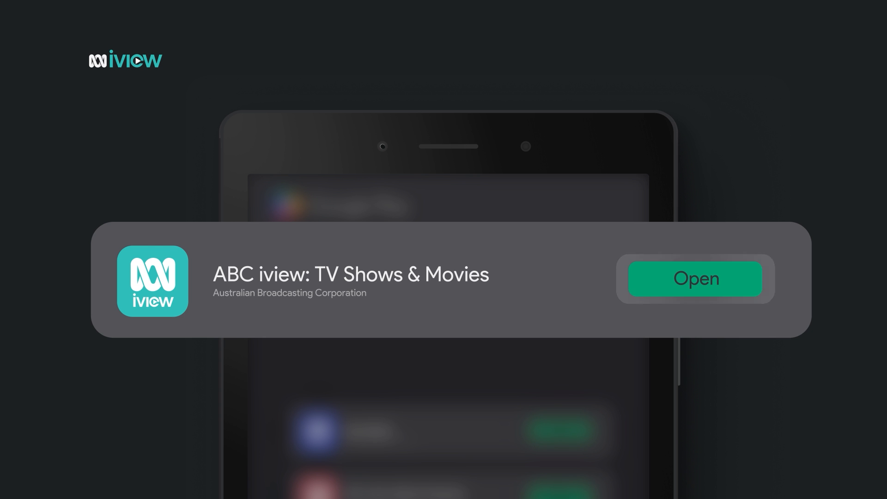
{"action": "left_click", "coordinate": [694, 278]}
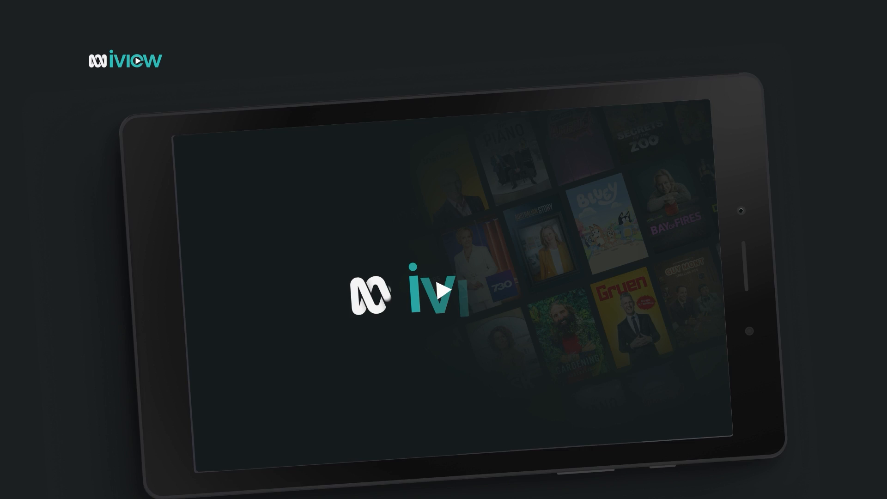